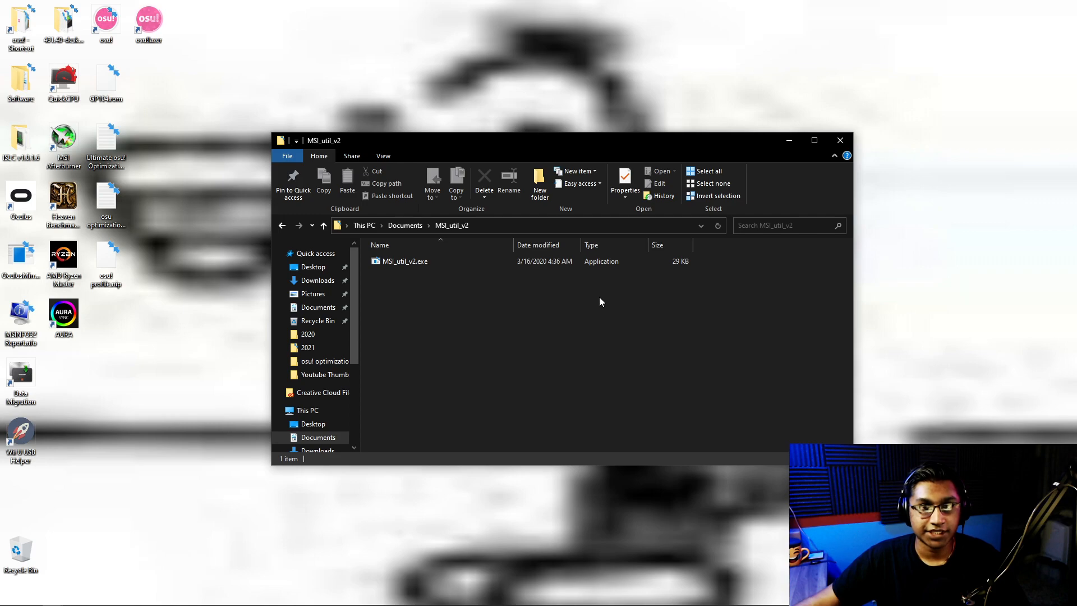
Launch MSI_util_v2.exe from Documents\MSI_util_v2 as administrator
{"action": "left_click", "coordinate": [404, 261]}
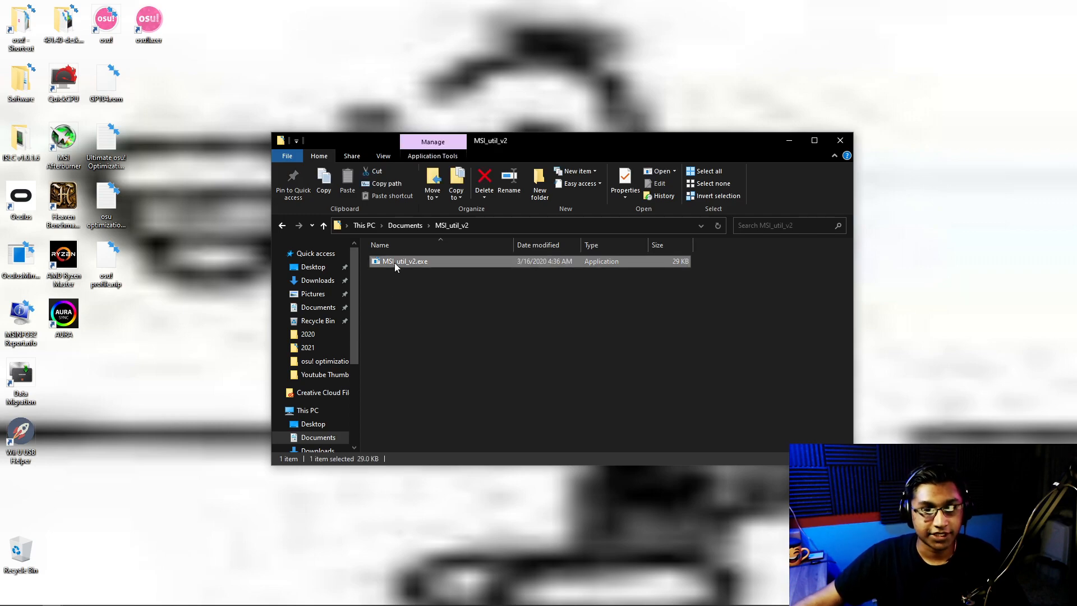
{"action": "right_click", "coordinate": [404, 261]}
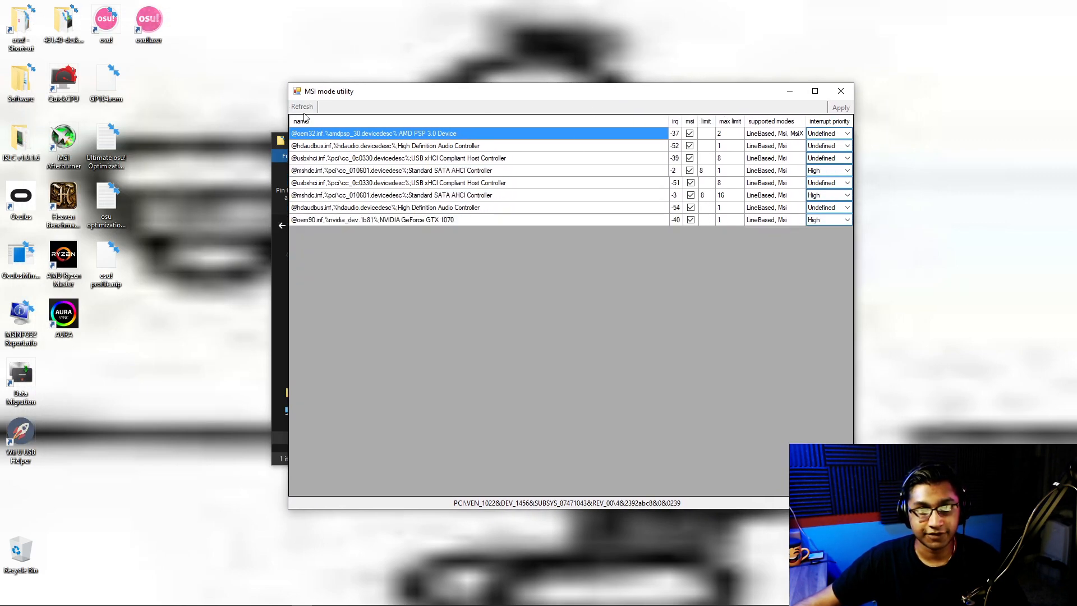
Refresh the device list so all eleven MSI-enabled devices appear
{"action": "left_click", "coordinate": [301, 107]}
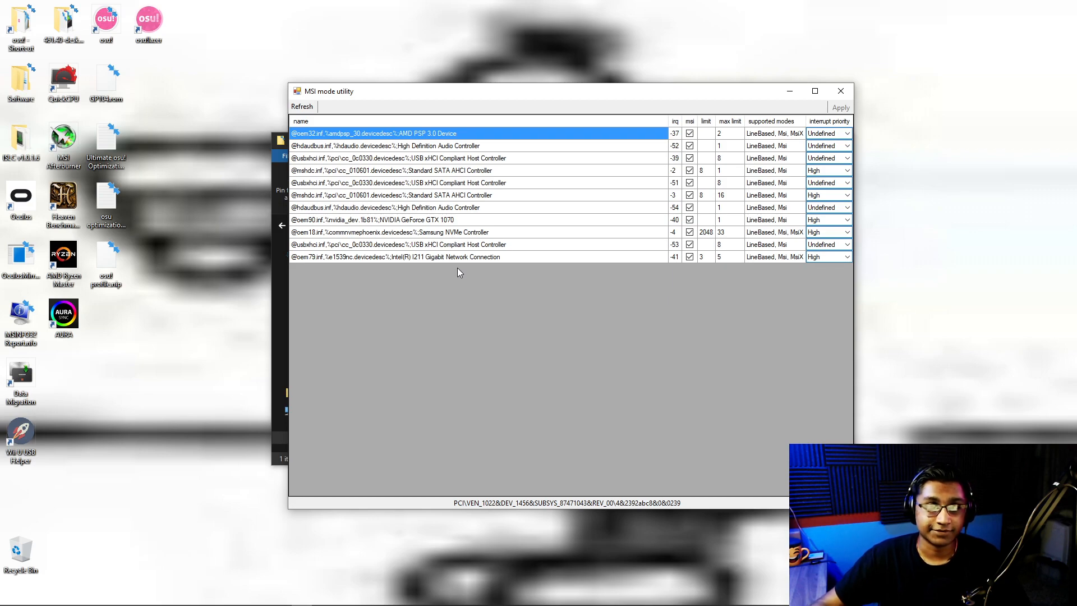
{"action": "mouse_move", "coordinate": [524, 280]}
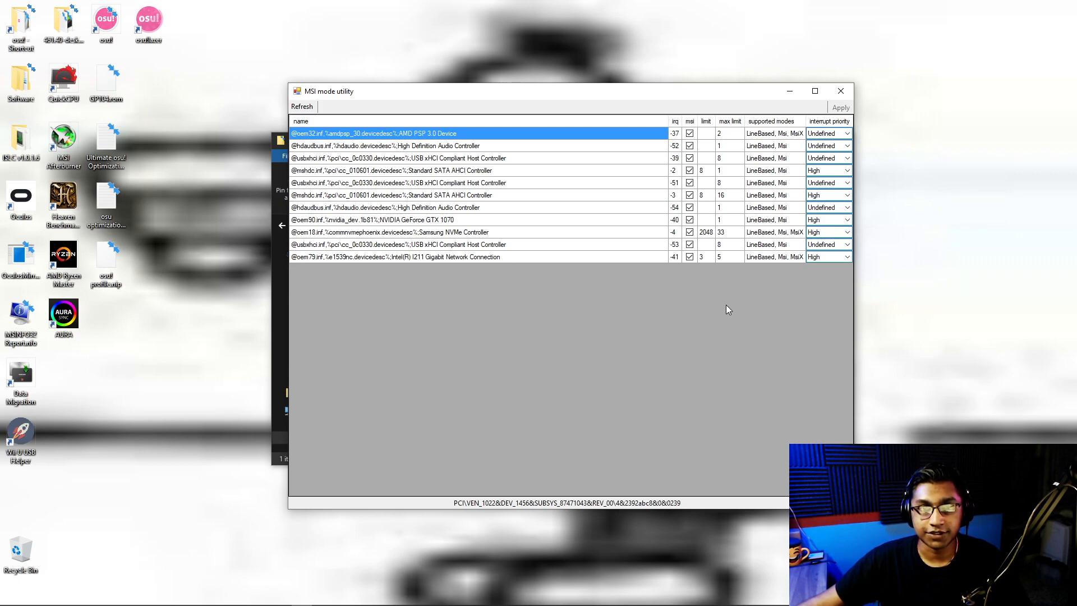
{"action": "mouse_move", "coordinate": [388, 226]}
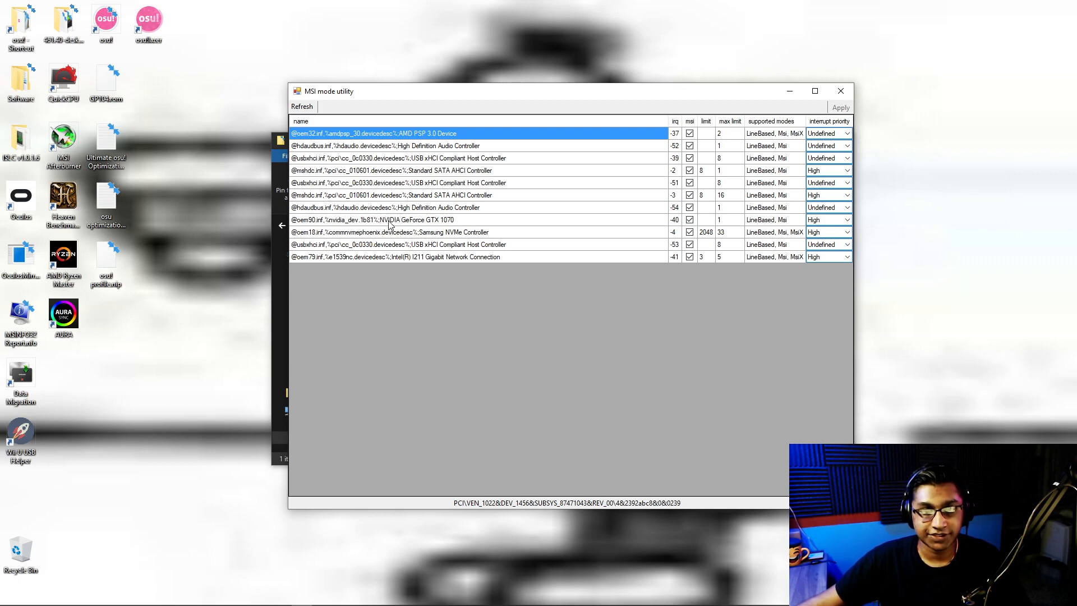
{"action": "mouse_move", "coordinate": [439, 226]}
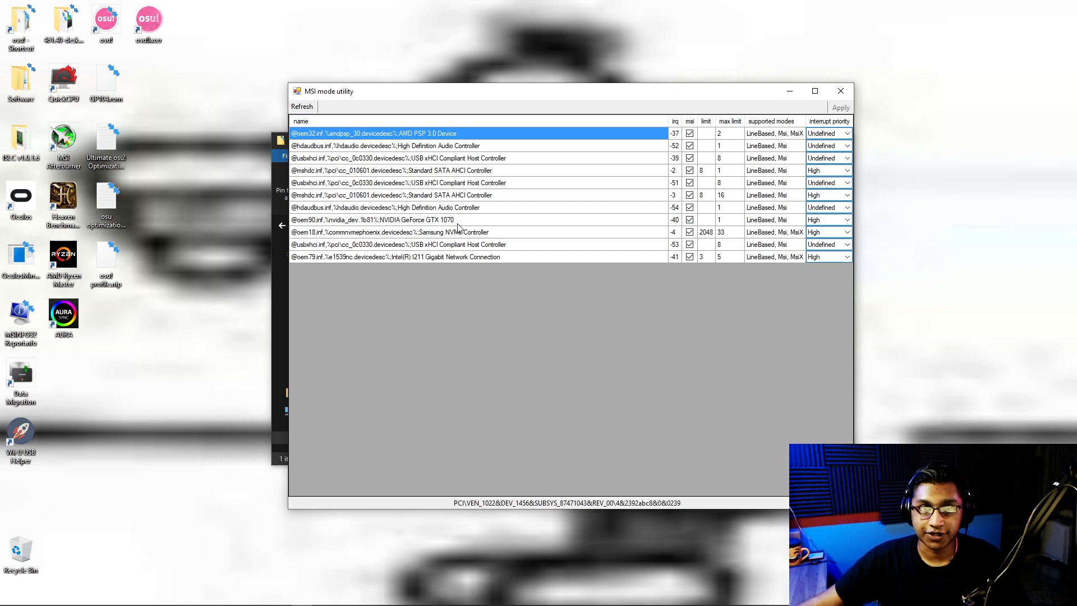
Check the High Definition Audio Controller, close the utility, download ParkControl and show its folder
{"action": "left_click", "coordinate": [689, 220]}
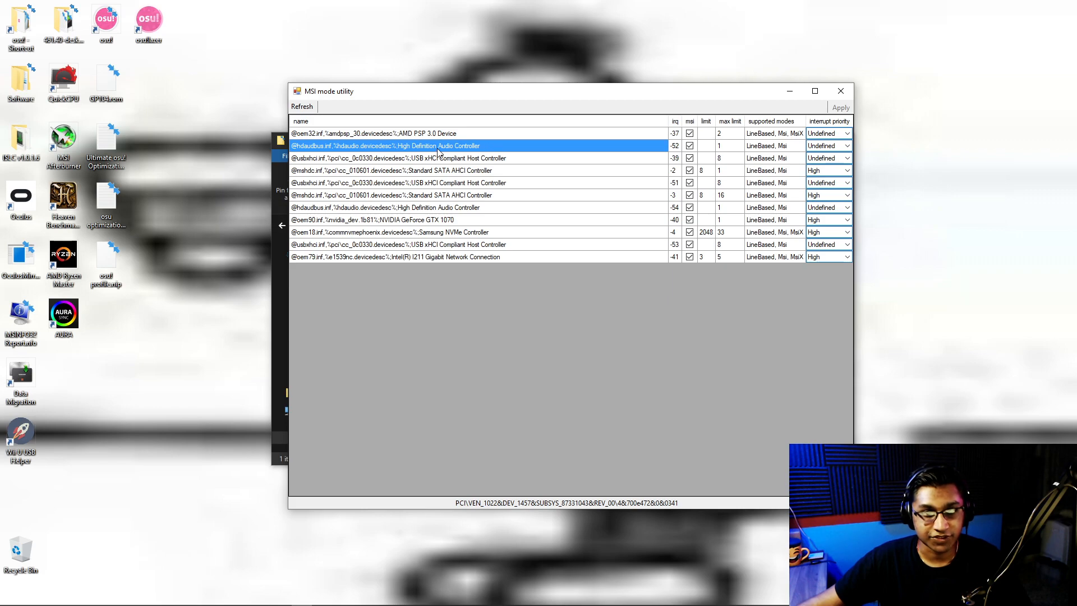
{"action": "mouse_move", "coordinate": [465, 244]}
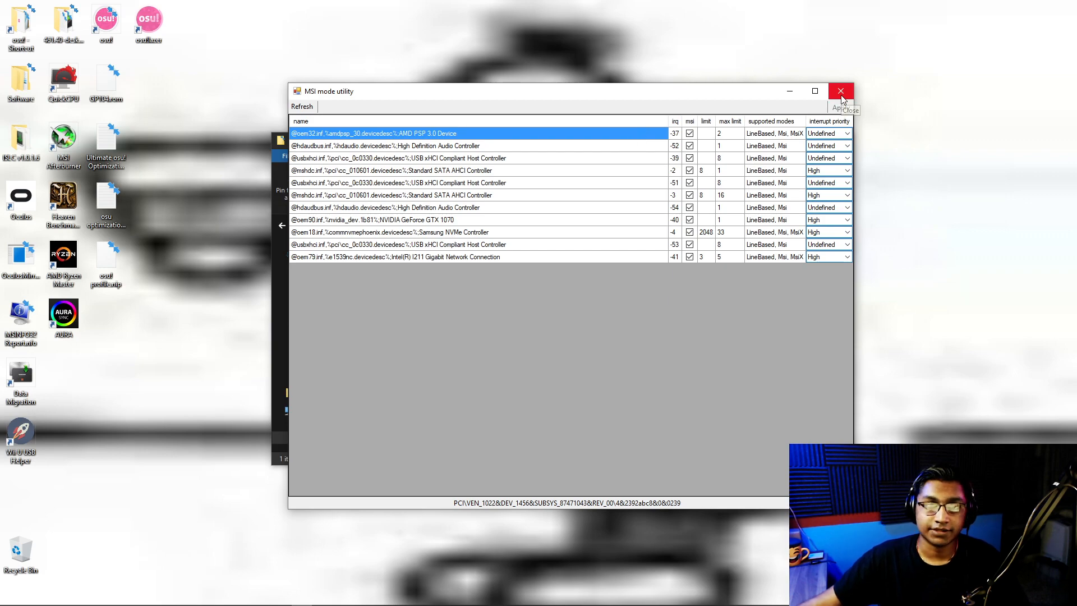
{"action": "left_click", "coordinate": [841, 91]}
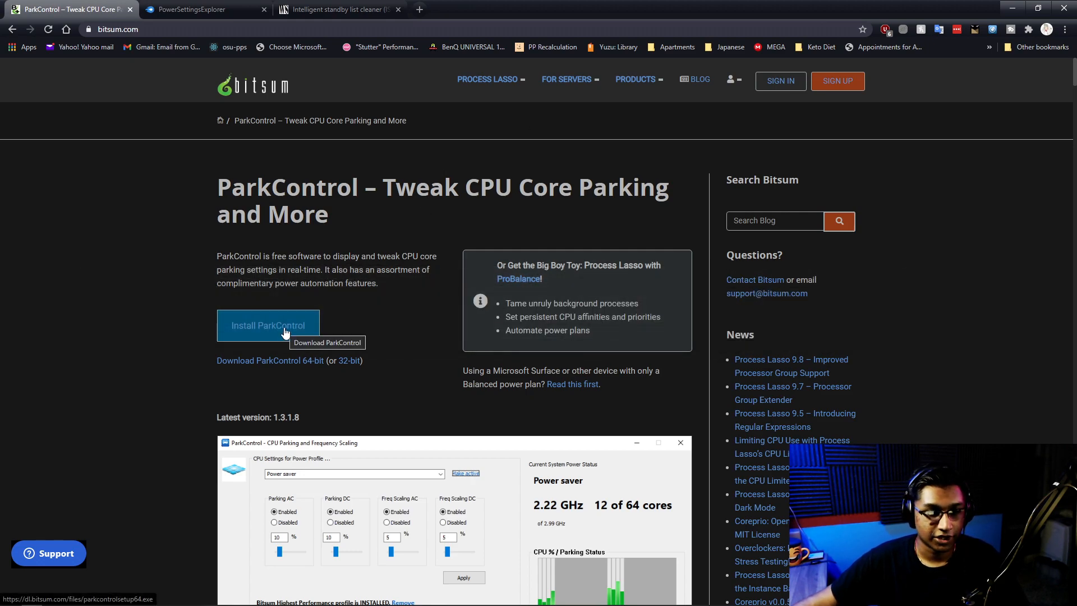
{"action": "left_click", "coordinate": [268, 325]}
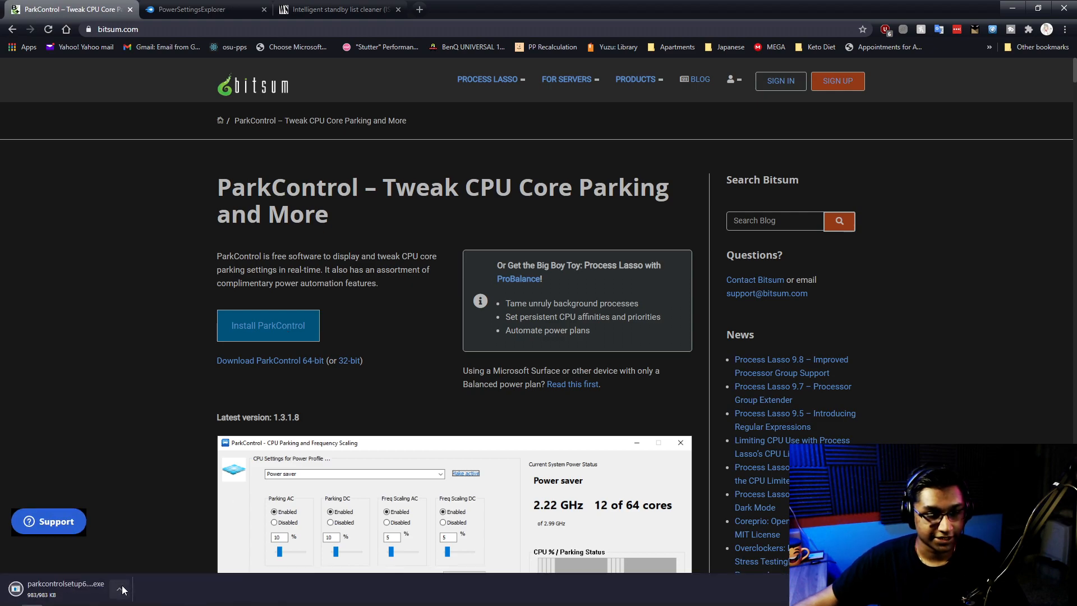
{"action": "left_click", "coordinate": [119, 589]}
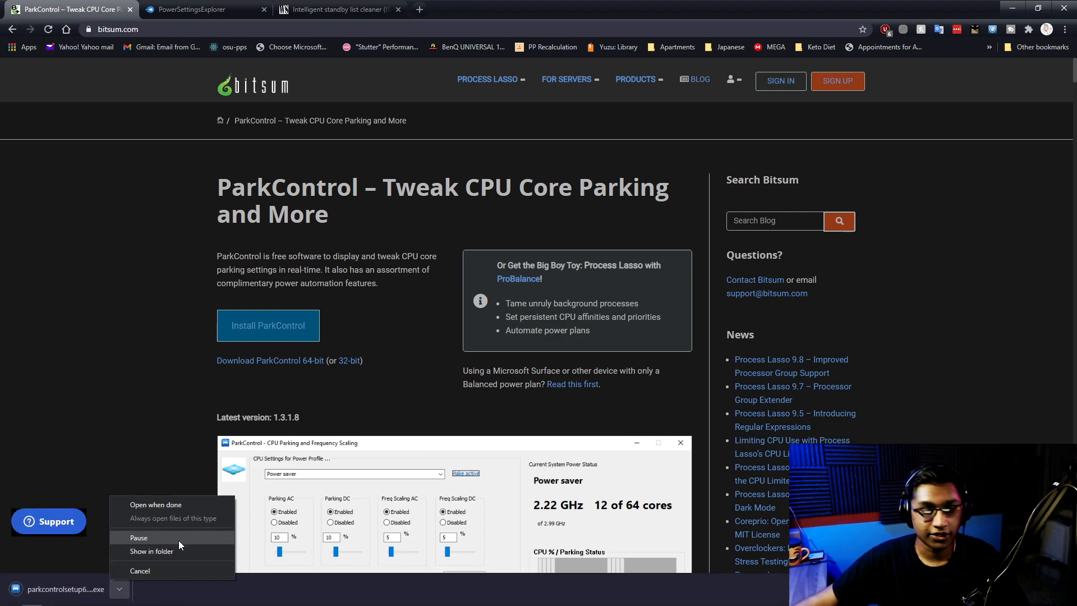
{"action": "left_click", "coordinate": [150, 551]}
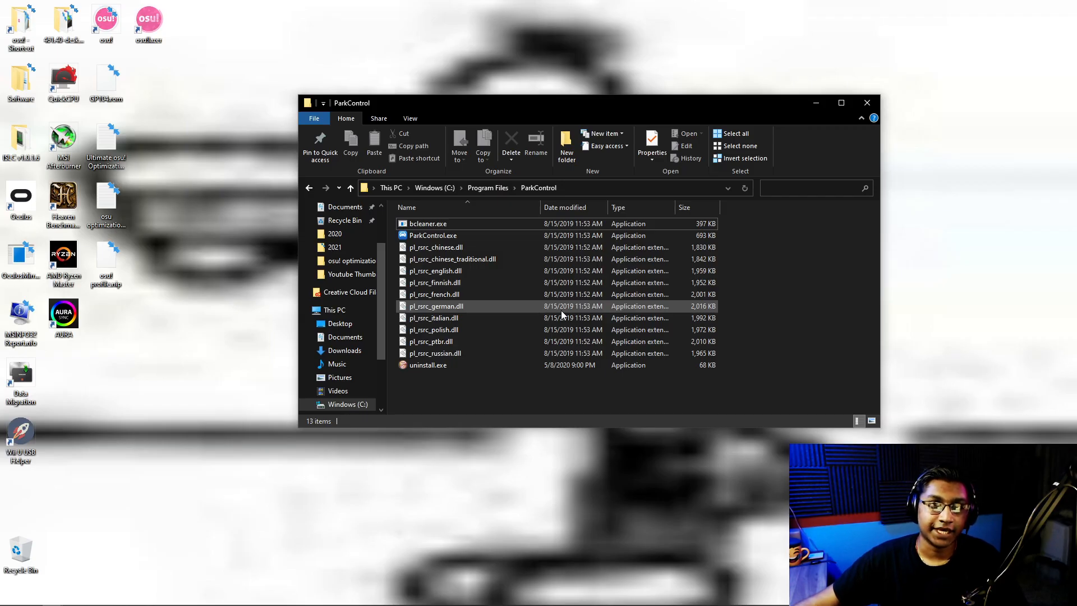
{"action": "left_click", "coordinate": [433, 236]}
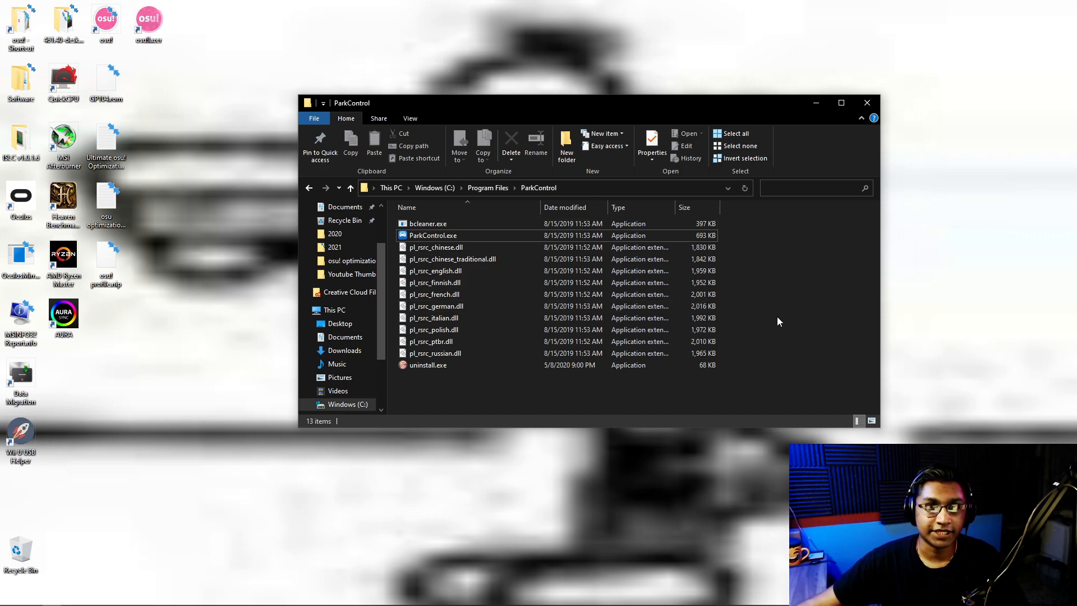
{"action": "mouse_move", "coordinate": [432, 235]}
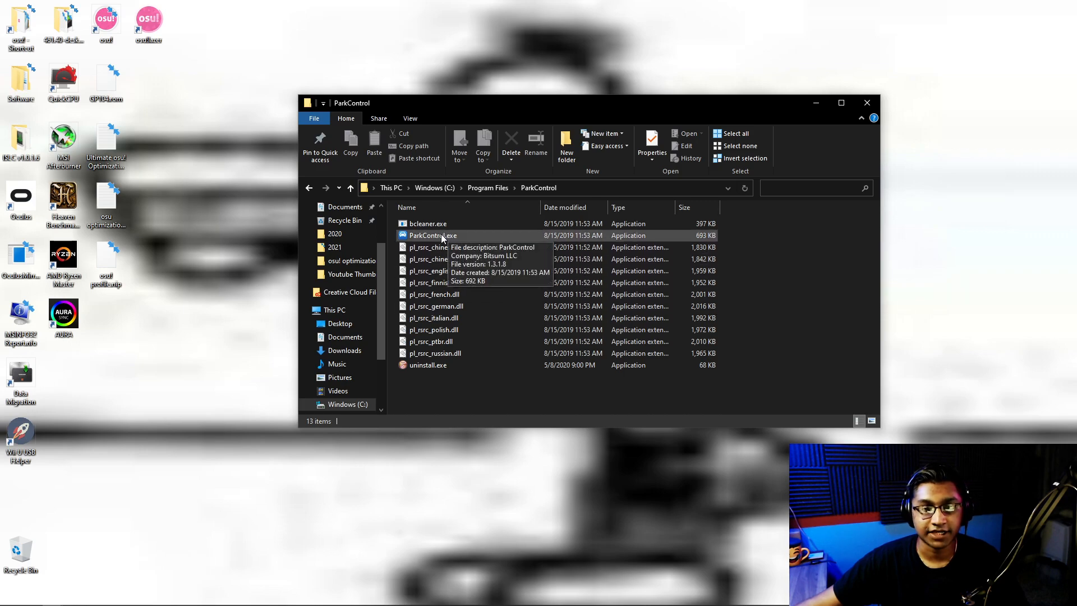
Launch ParkControl and make Bitsum Highest Performance the active power profile
{"action": "double_click", "coordinate": [431, 235]}
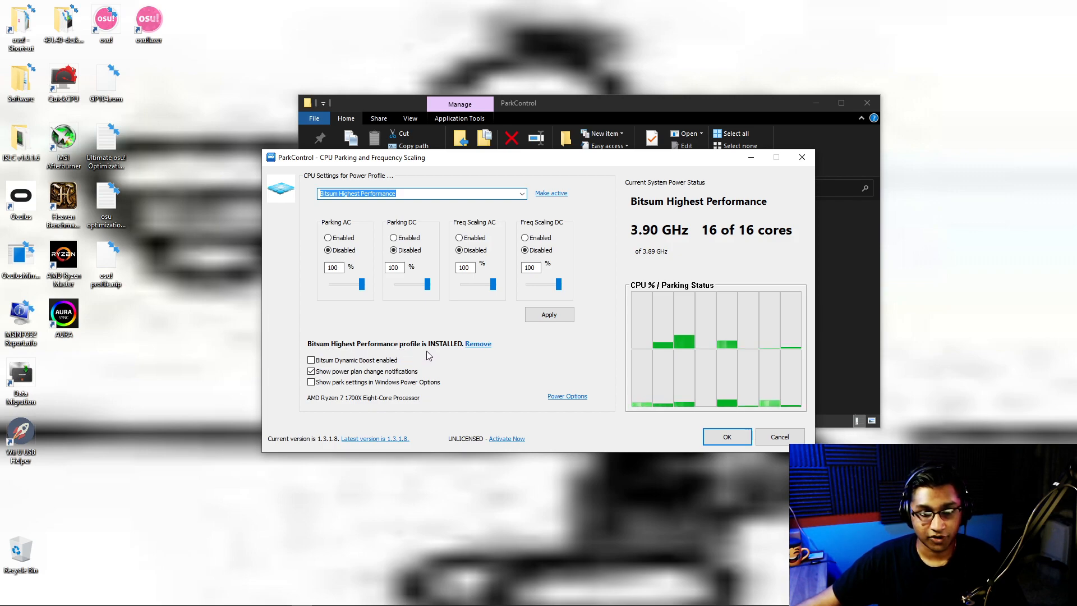
{"action": "mouse_move", "coordinate": [477, 343]}
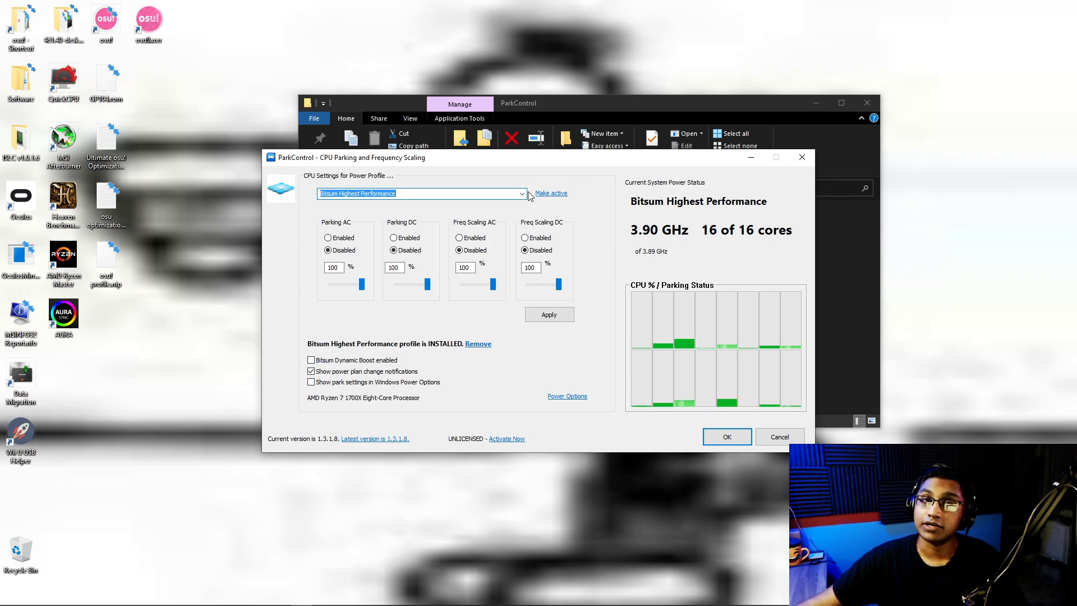
{"action": "left_click", "coordinate": [521, 193]}
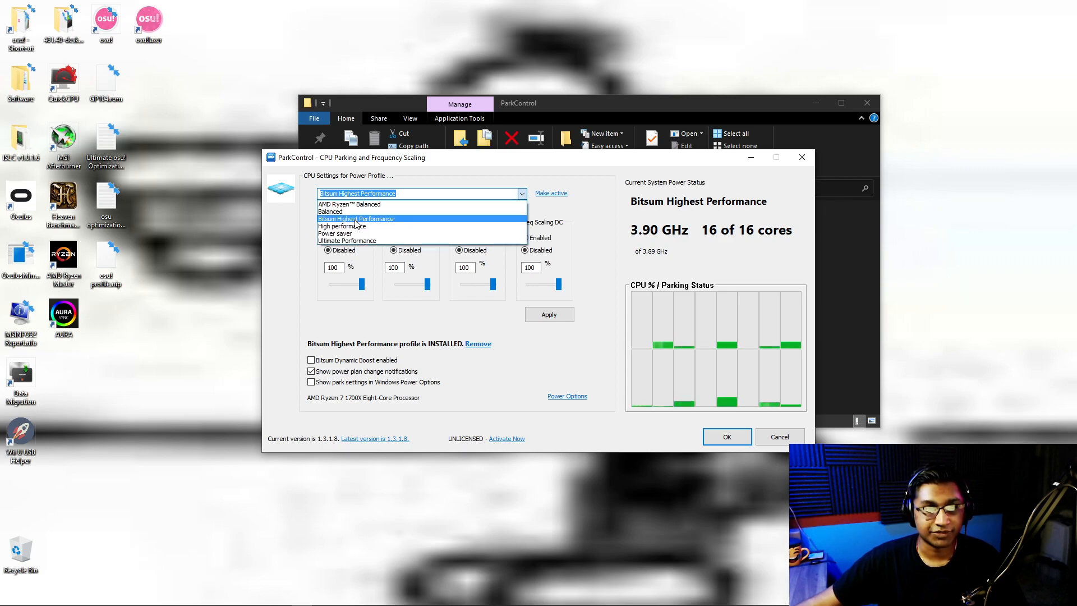
{"action": "left_click", "coordinate": [357, 219]}
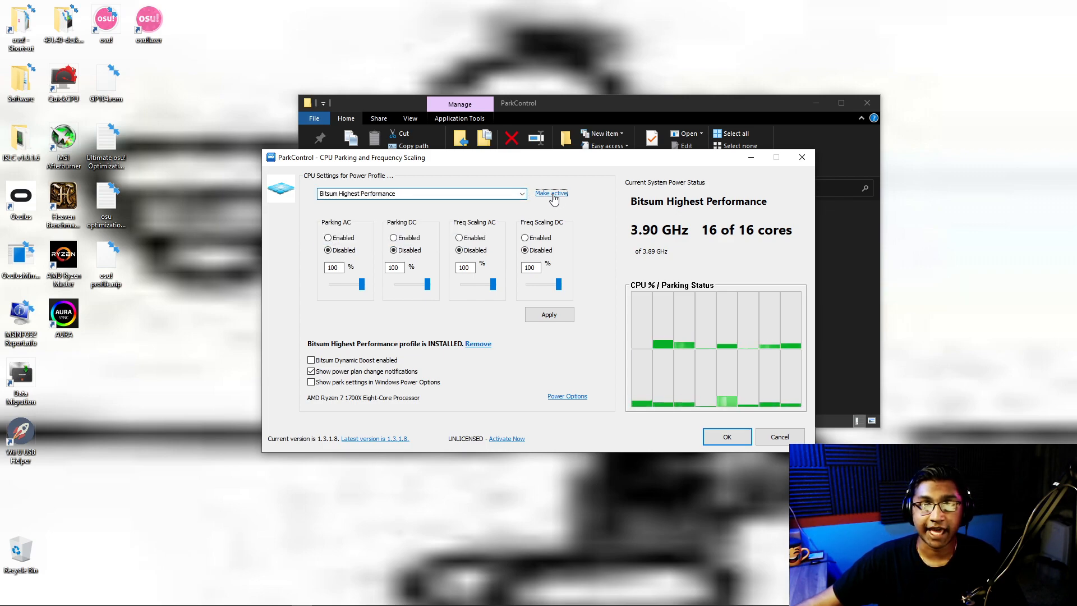
{"action": "left_click", "coordinate": [549, 314]}
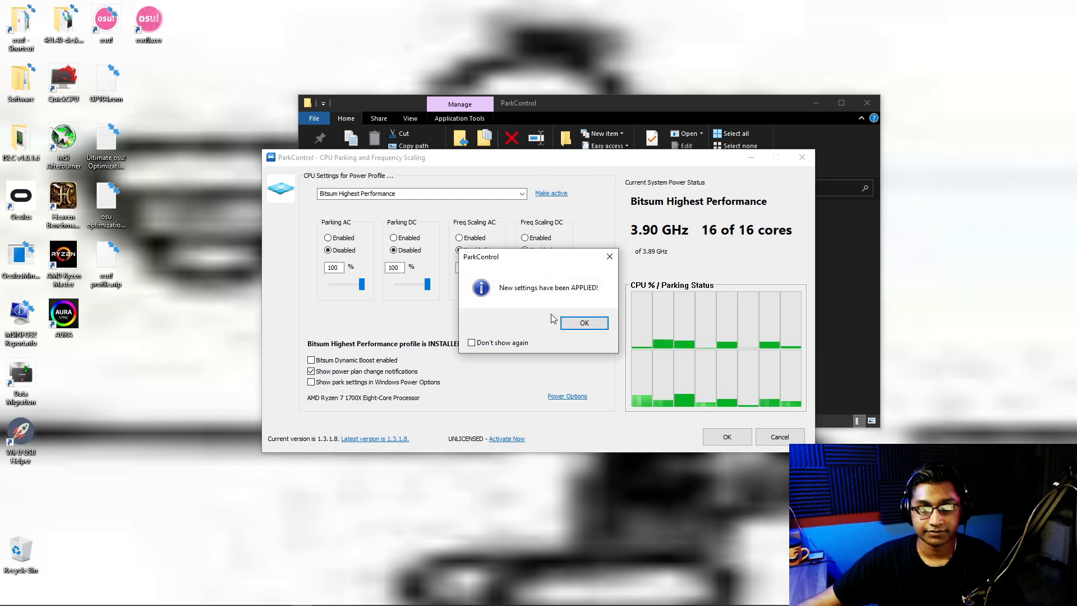
{"action": "left_click", "coordinate": [584, 324]}
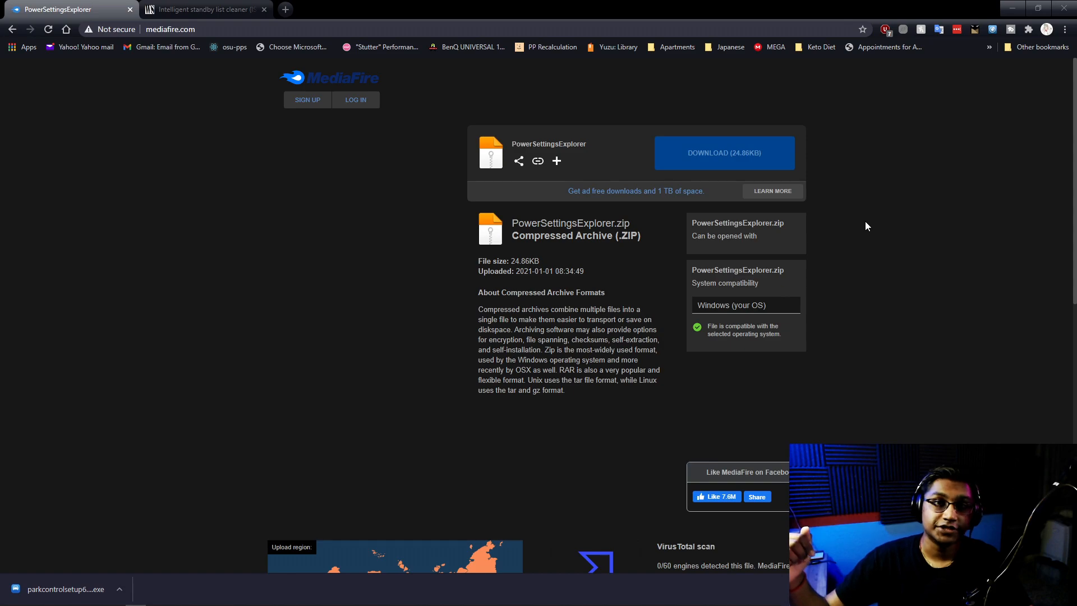
{"action": "mouse_move", "coordinate": [476, 157]}
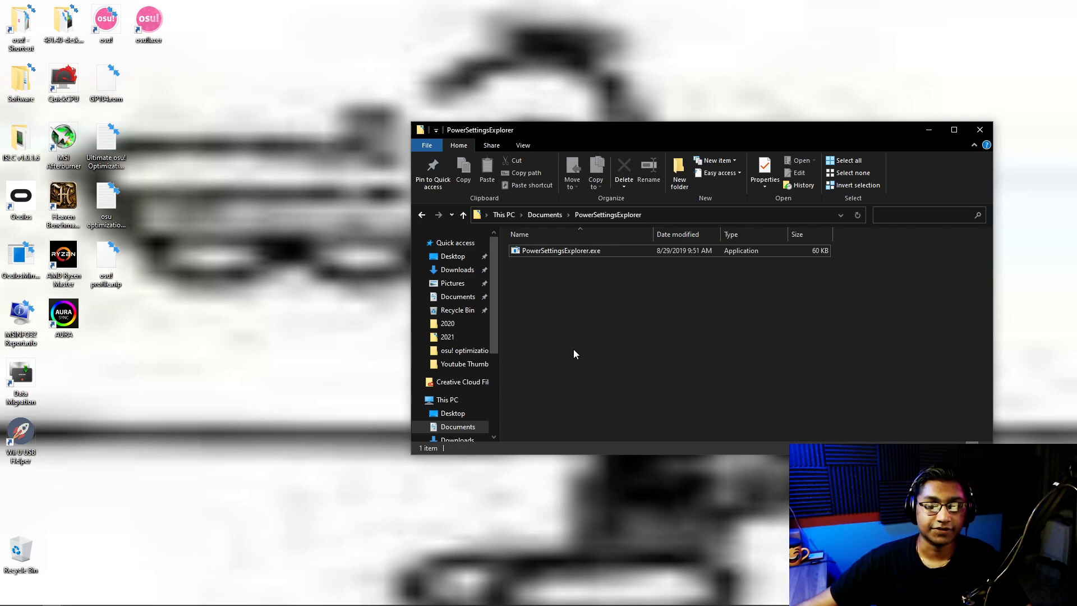
Run PowerSettingsExplorer.exe from Documents\PowerSettingsExplorer as administrator
{"action": "left_click", "coordinate": [561, 250]}
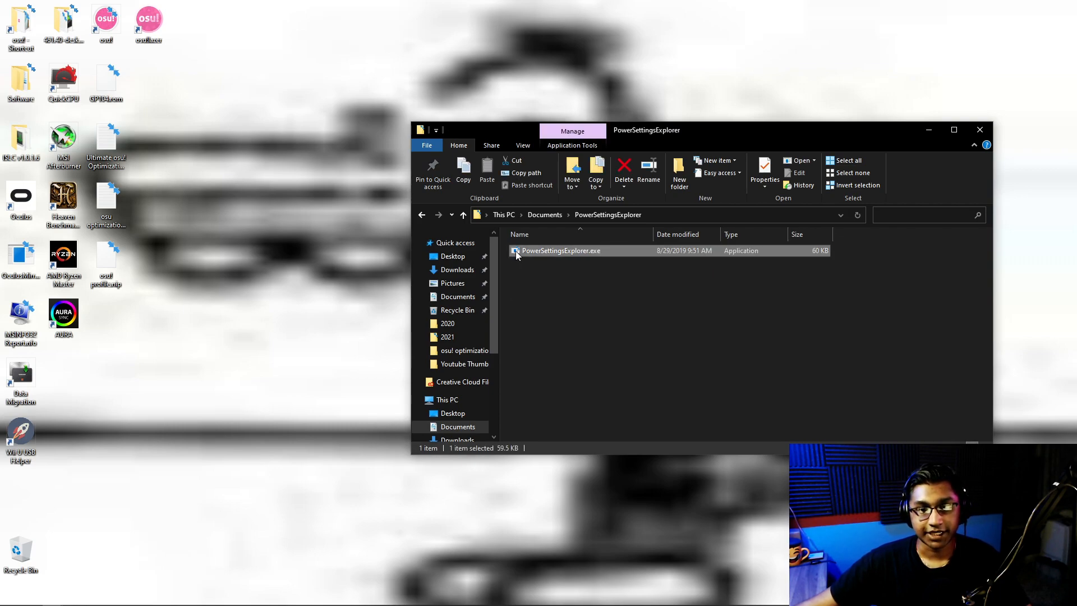
{"action": "right_click", "coordinate": [561, 251]}
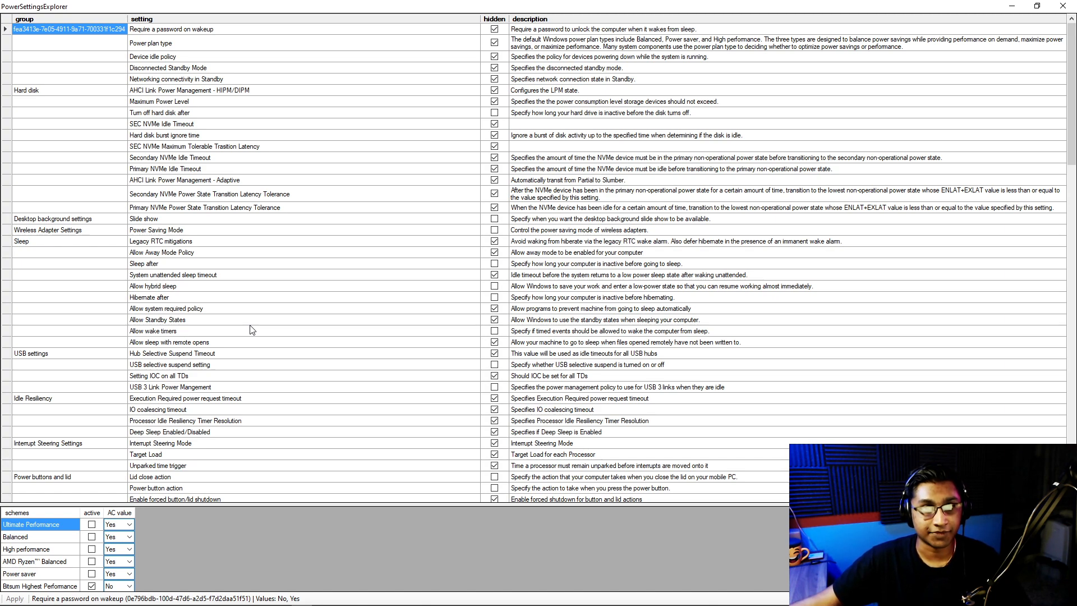
{"action": "mouse_move", "coordinate": [707, 541]}
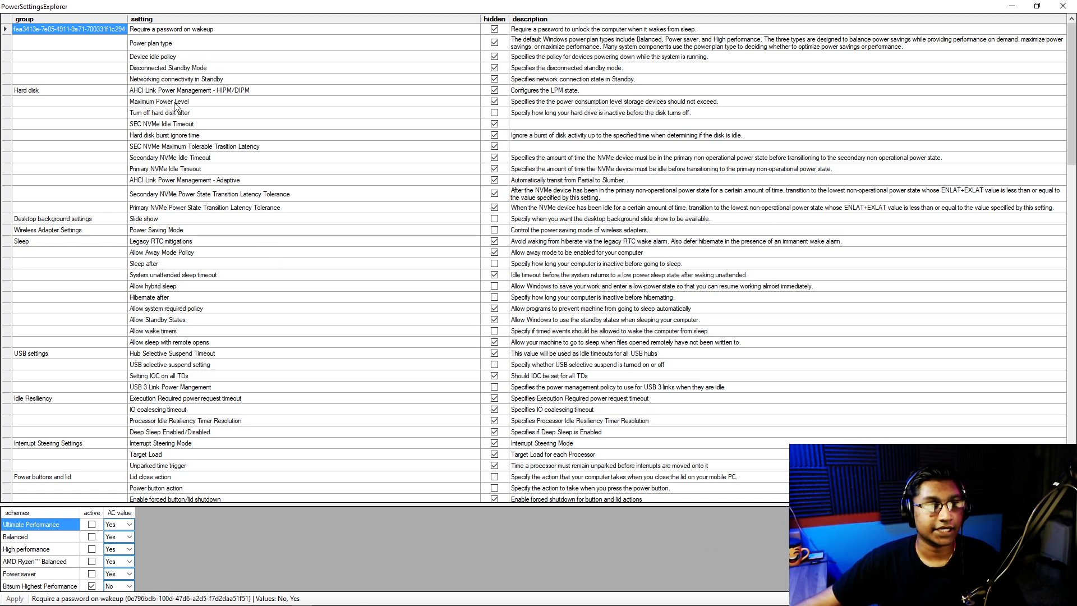
Search 'allow thrott' to locate Allow Throttle States, then search 'USB'
{"action": "left_click", "coordinate": [165, 135]}
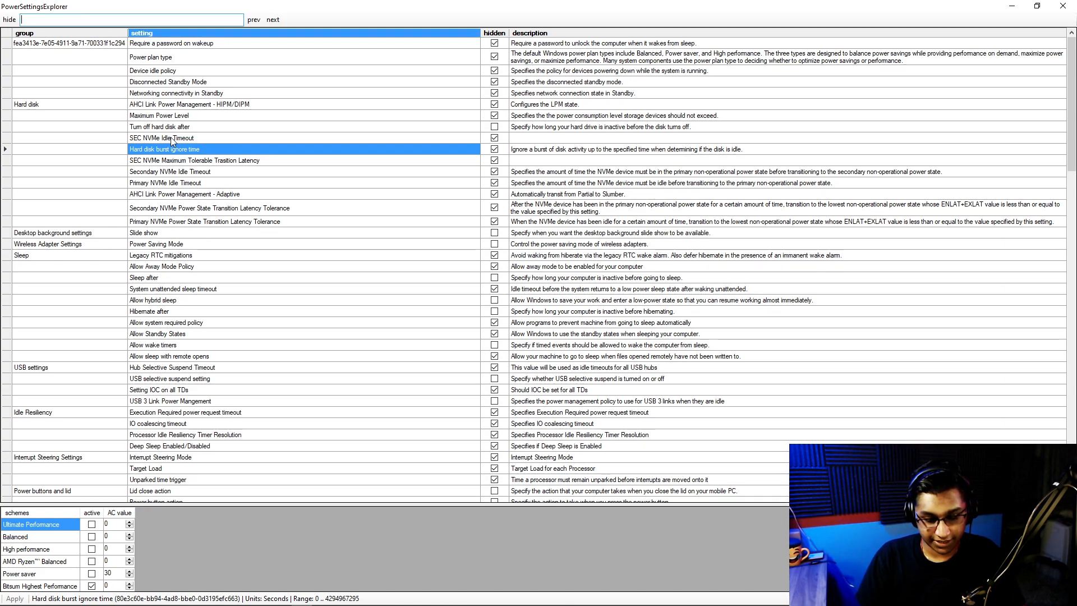
{"action": "type", "text": "allow throttle"}
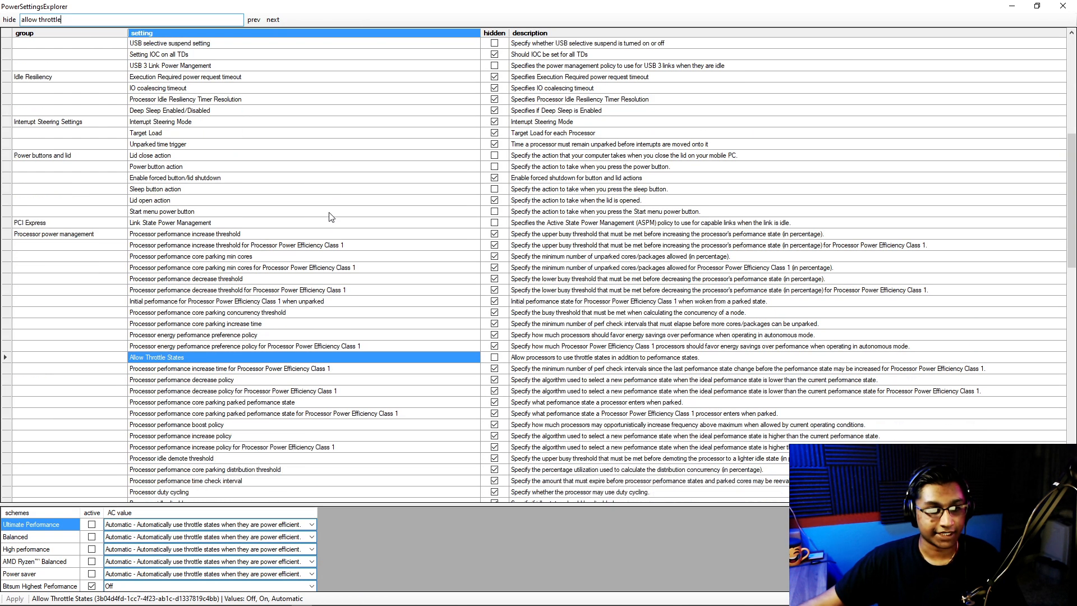
{"action": "scroll", "scroll_direction": "down", "scroll_amount": 3}
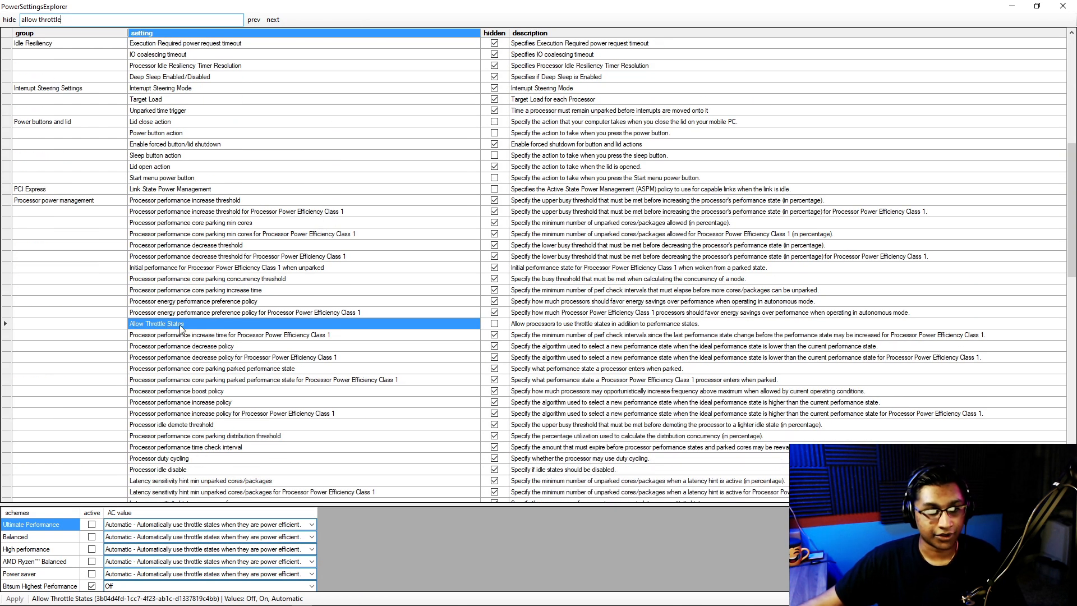
{"action": "left_click", "coordinate": [493, 324]}
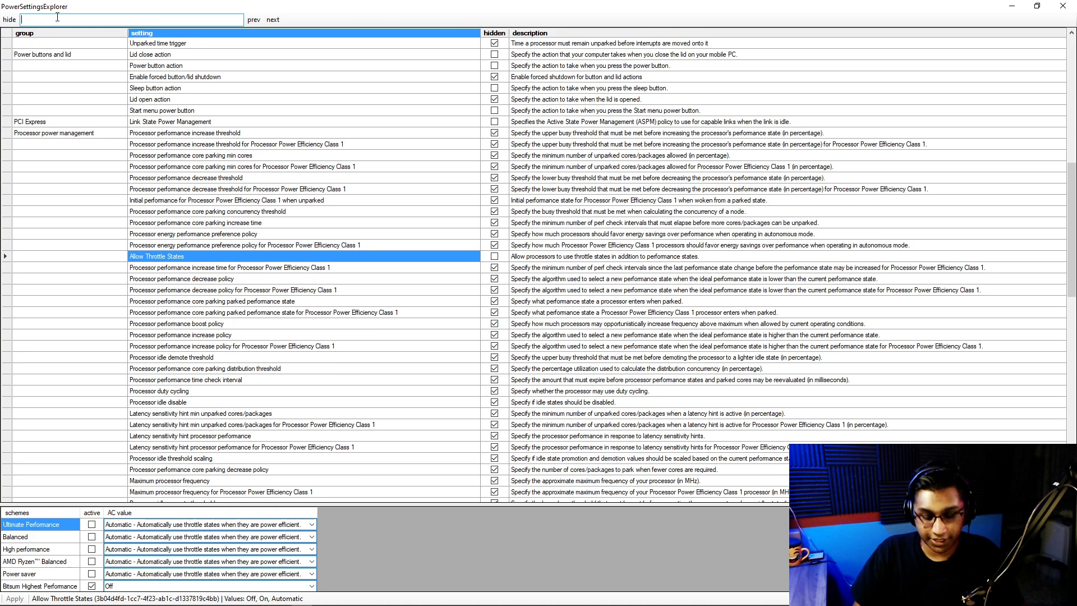
{"action": "type", "text": "USB"}
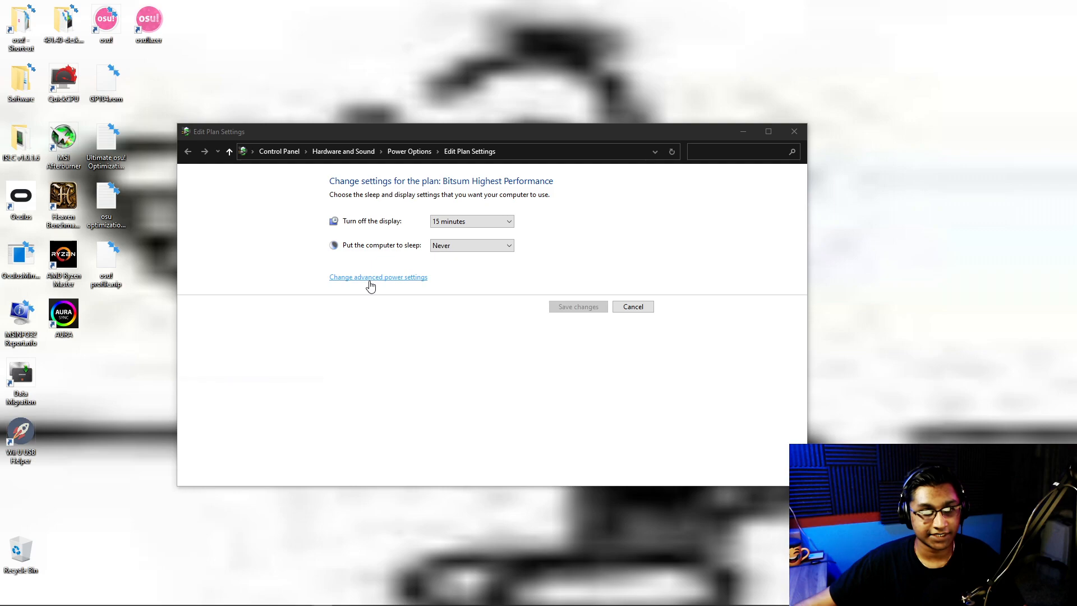
Open advanced power settings and scroll through Hard disk, Sleep, USB, Display and Multimedia
{"action": "left_click", "coordinate": [378, 276]}
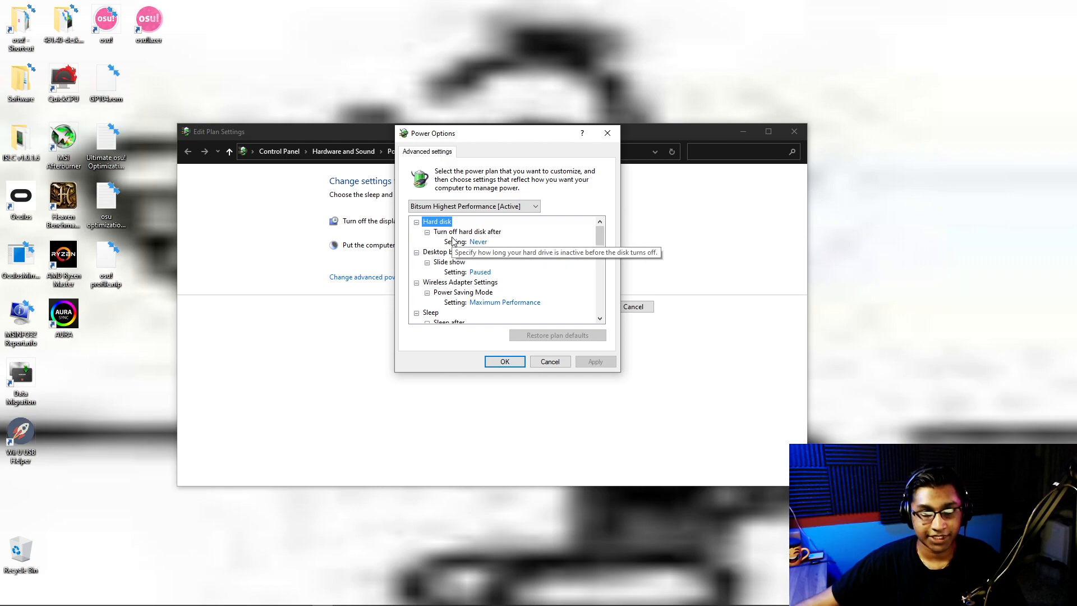
{"action": "left_click", "coordinate": [466, 232]}
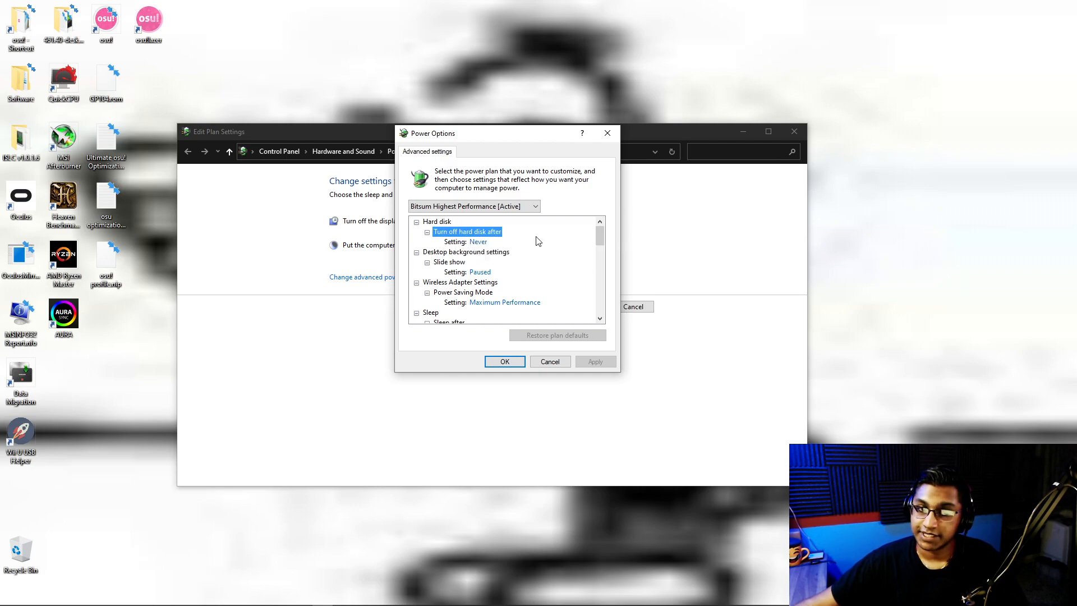
{"action": "mouse_move", "coordinate": [462, 283]}
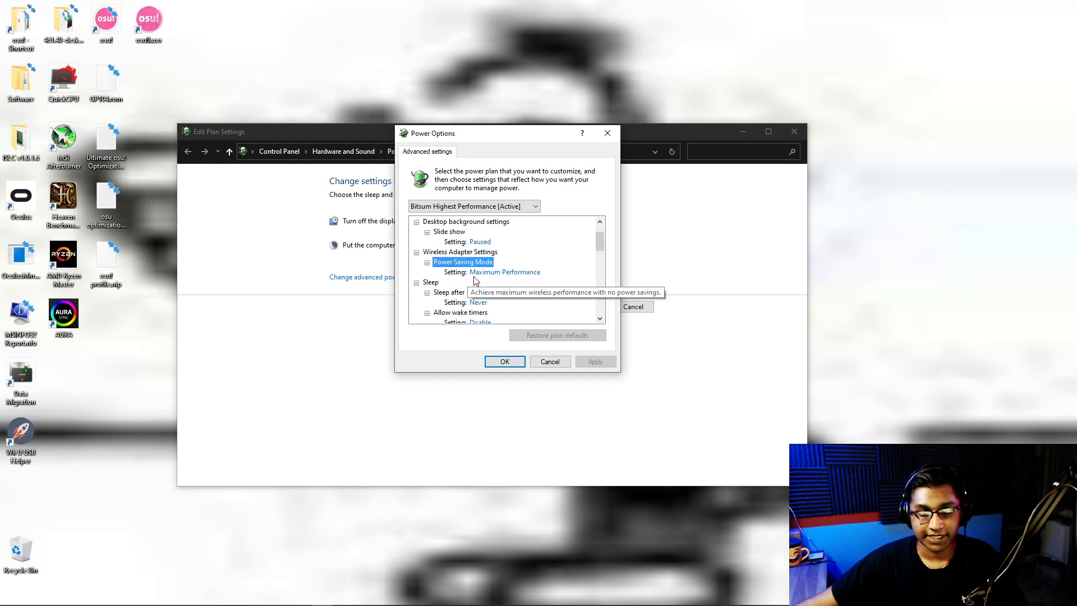
{"action": "scroll", "scroll_direction": "down", "scroll_amount": 3}
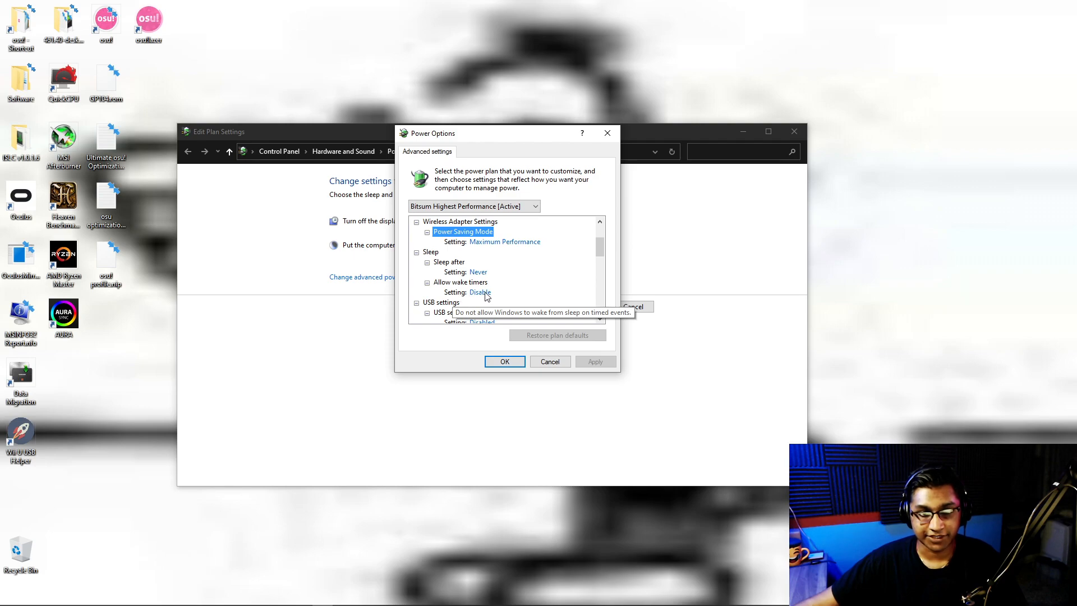
{"action": "scroll", "scroll_direction": "down", "scroll_amount": 3}
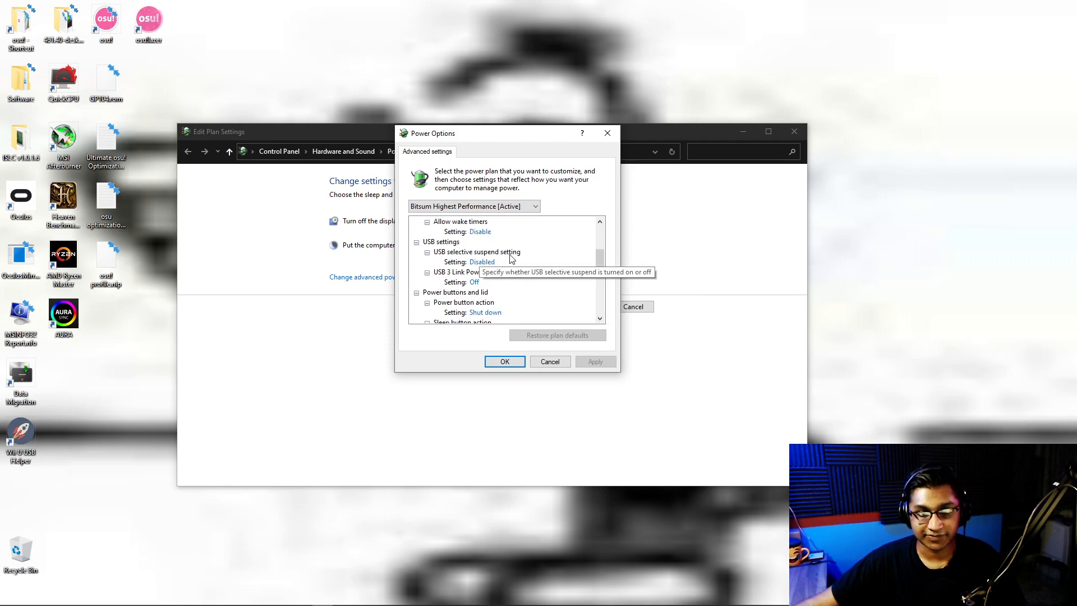
{"action": "mouse_move", "coordinate": [490, 284]}
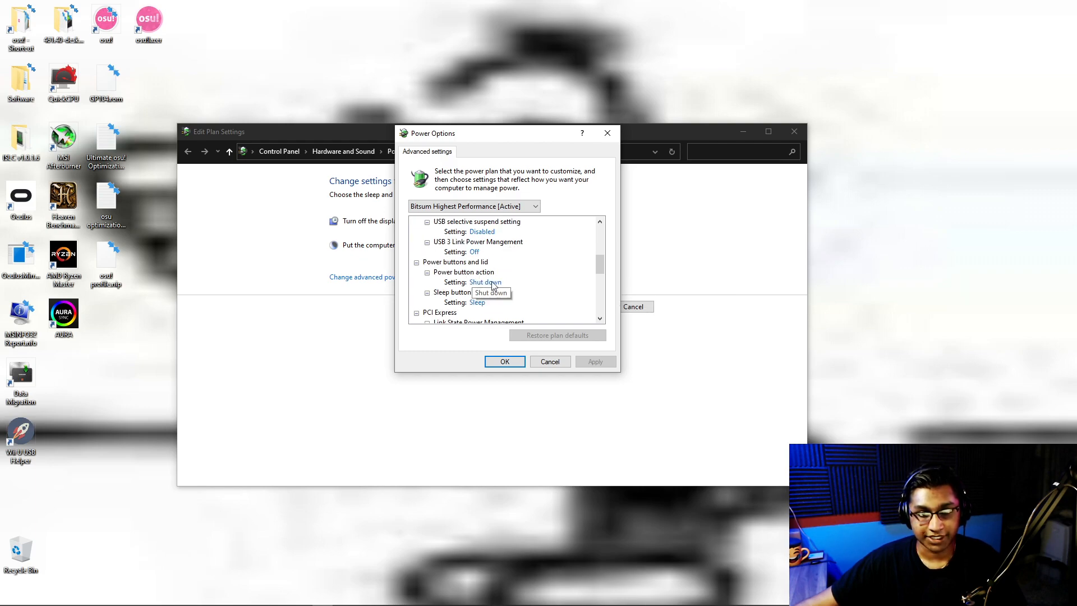
{"action": "scroll", "scroll_direction": "down", "scroll_amount": 3}
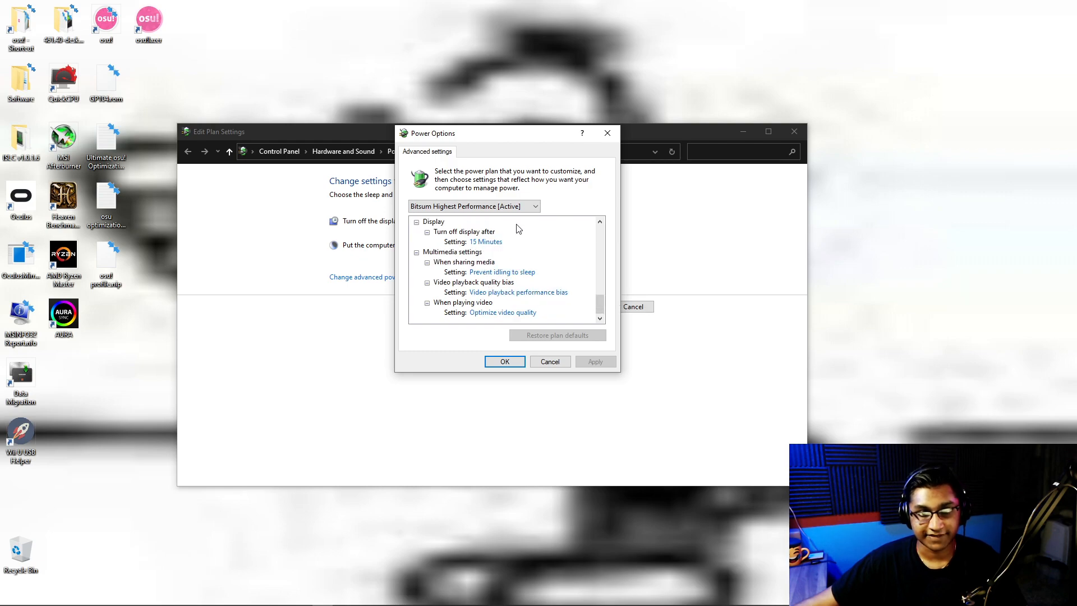
{"action": "mouse_move", "coordinate": [502, 272]}
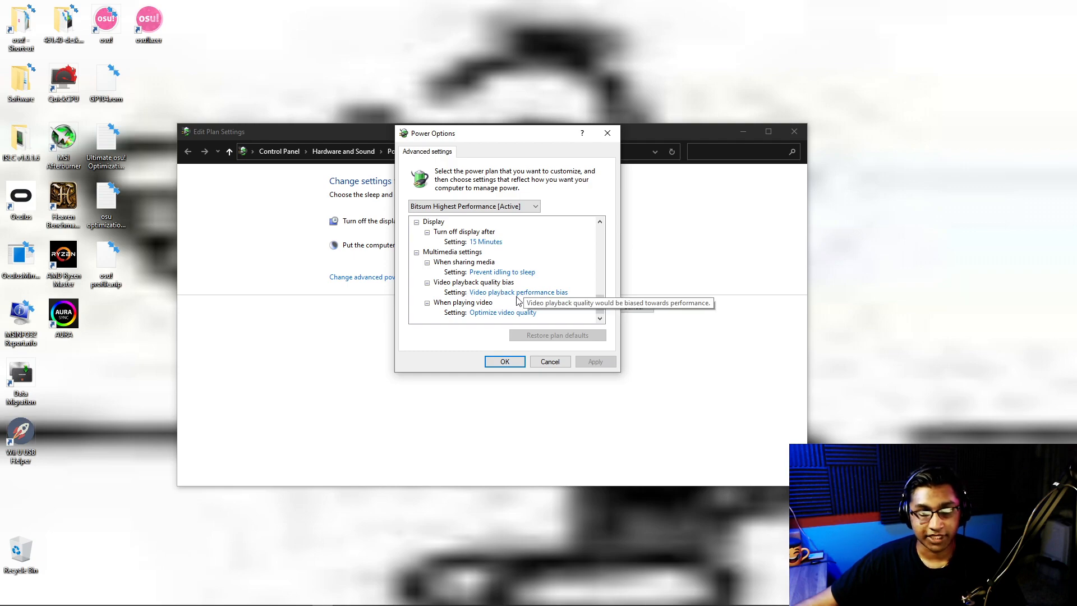
{"action": "mouse_move", "coordinate": [468, 321]}
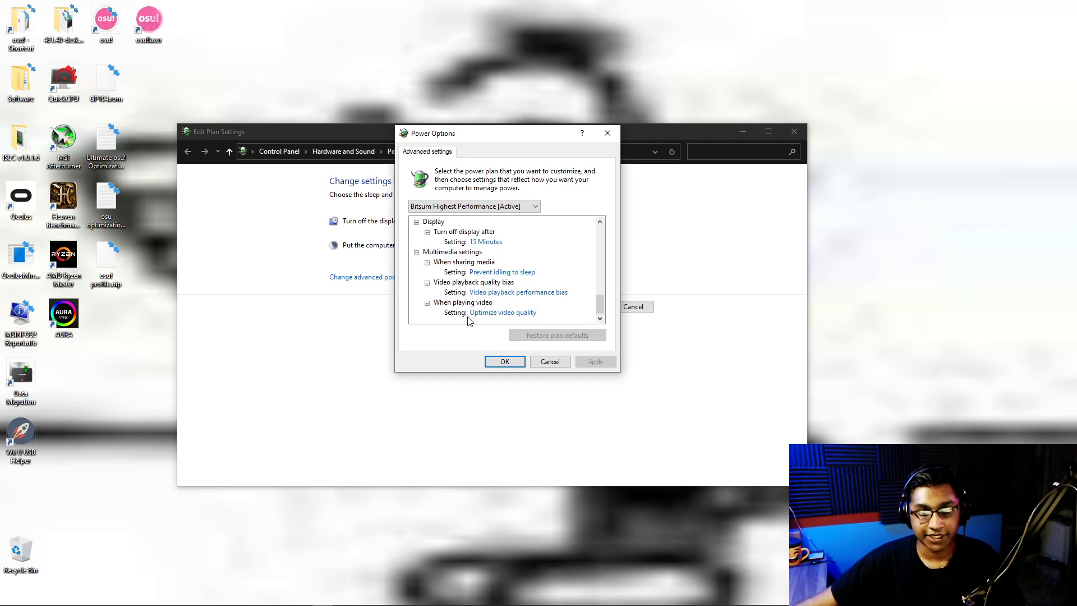
{"action": "scroll", "scroll_direction": "down", "scroll_amount": 3}
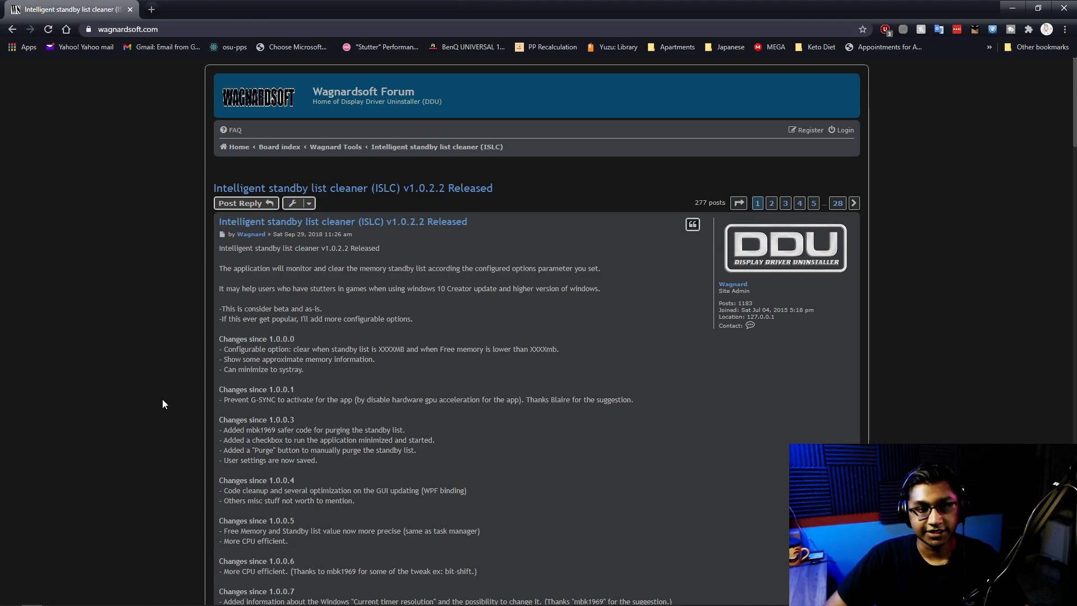
{"action": "mouse_move", "coordinate": [181, 372]}
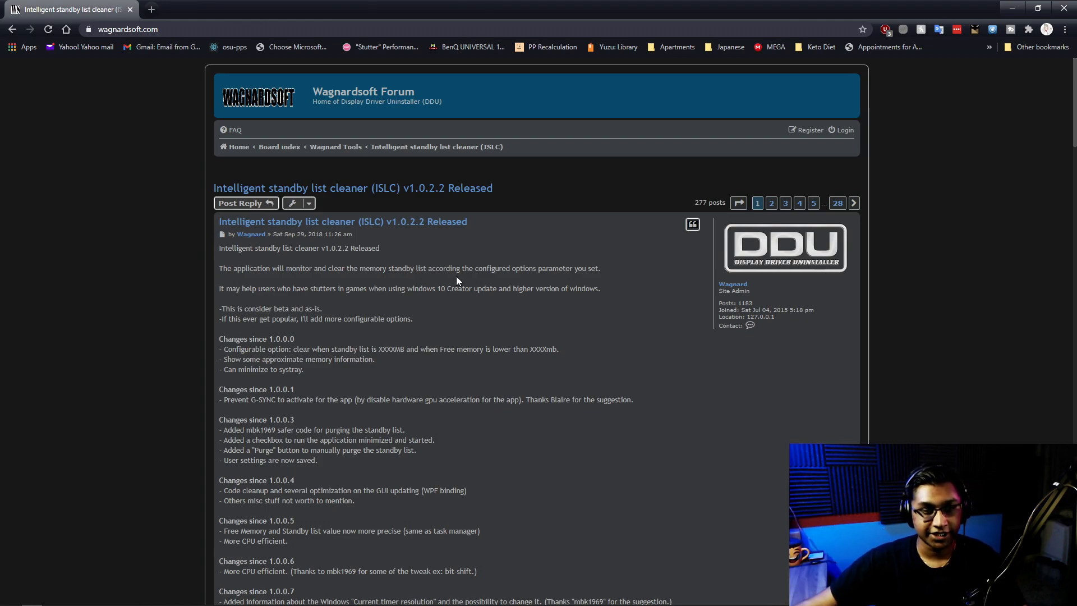
Scroll the ISLC release post and follow the 'Official Download Here' link
{"action": "scroll", "scroll_direction": "down", "scroll_amount": 3}
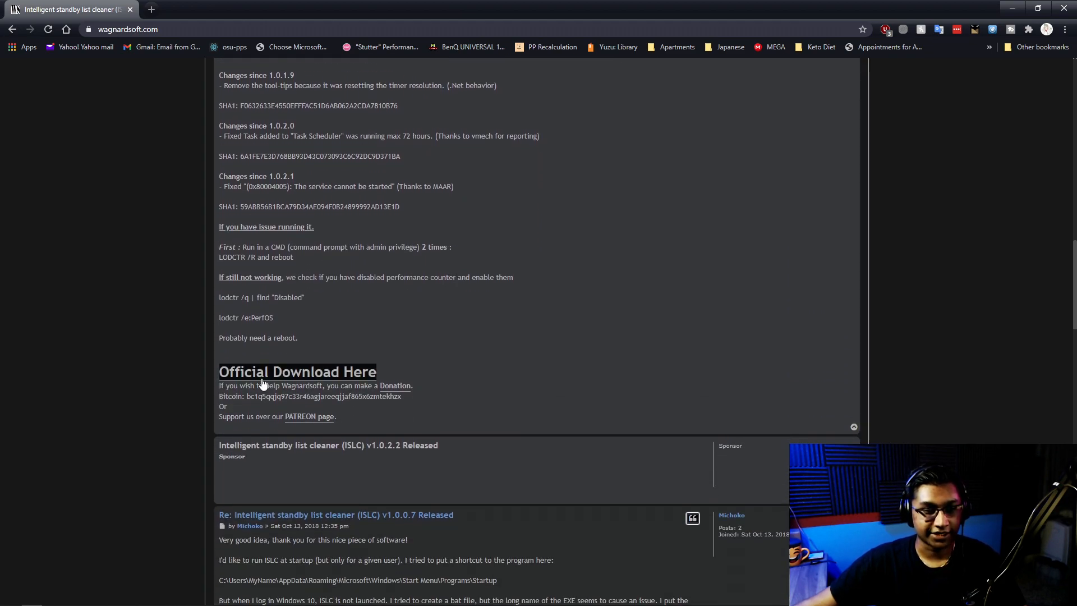
{"action": "left_click", "coordinate": [297, 372]}
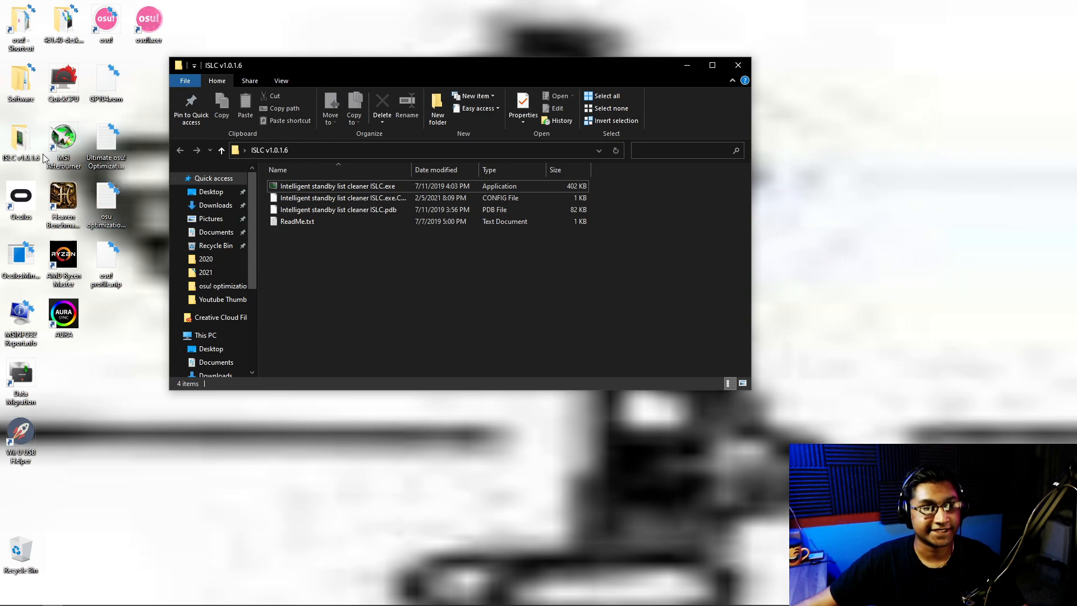
Run Intelligent standby list cleaner ISLC.exe from the ISLC v1.0.1.6 folder as administrator
{"action": "right_click", "coordinate": [337, 186]}
{"action": "type", "text": "cmd"}
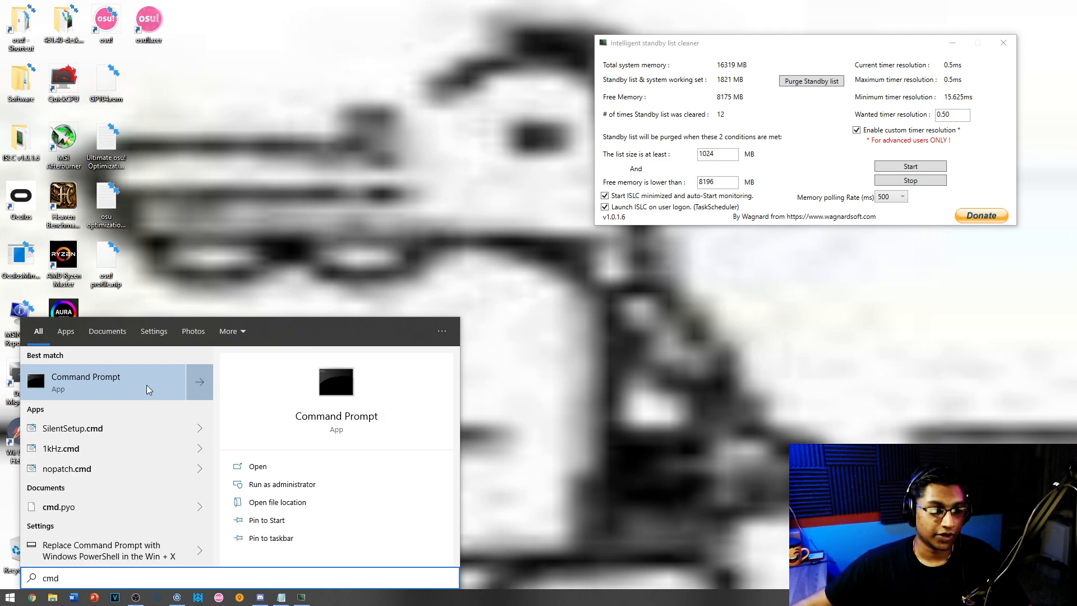
In an admin Command Prompt, run 'bcdedit /deletevalue useplatformclock', then enter 'bcdedit /set disabledynamictick yes'
{"action": "left_click", "coordinate": [281, 483]}
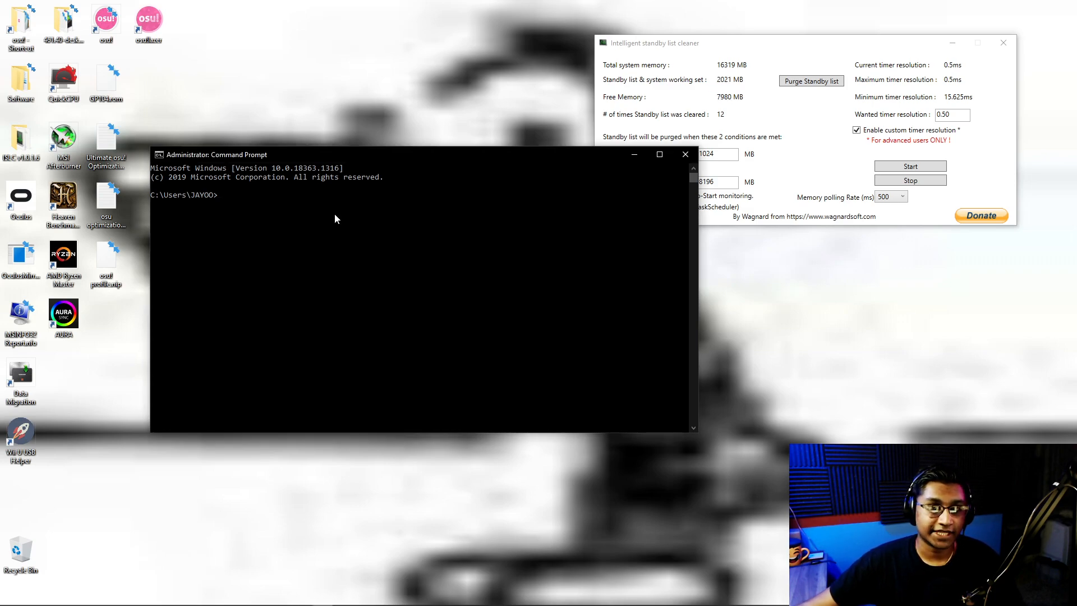
{"action": "type", "text": "bcdedit /deletevalue useplatformclock"}
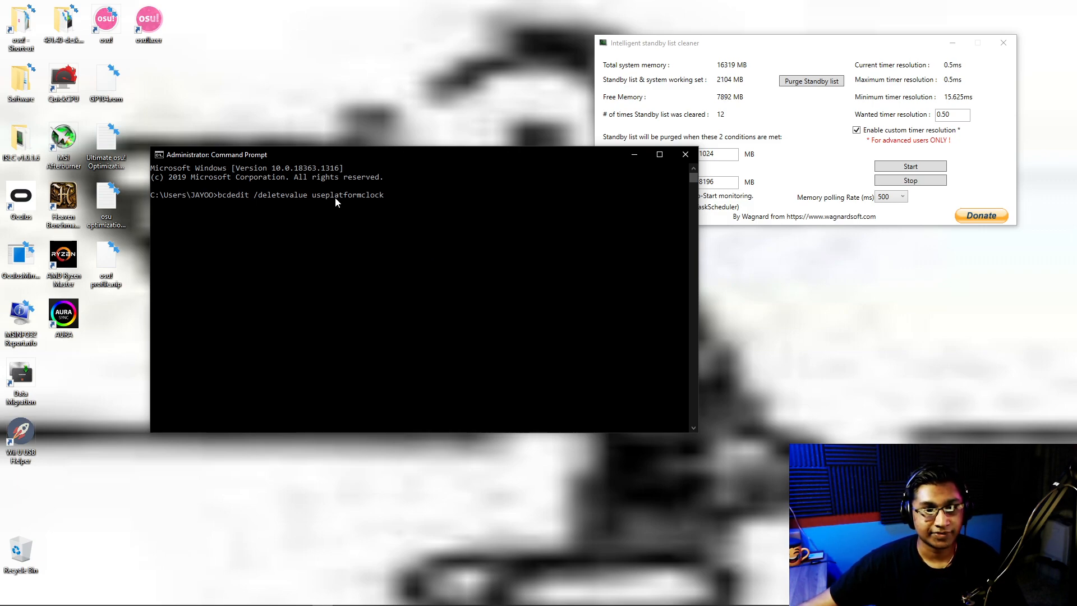
{"action": "key", "text": "enter"}
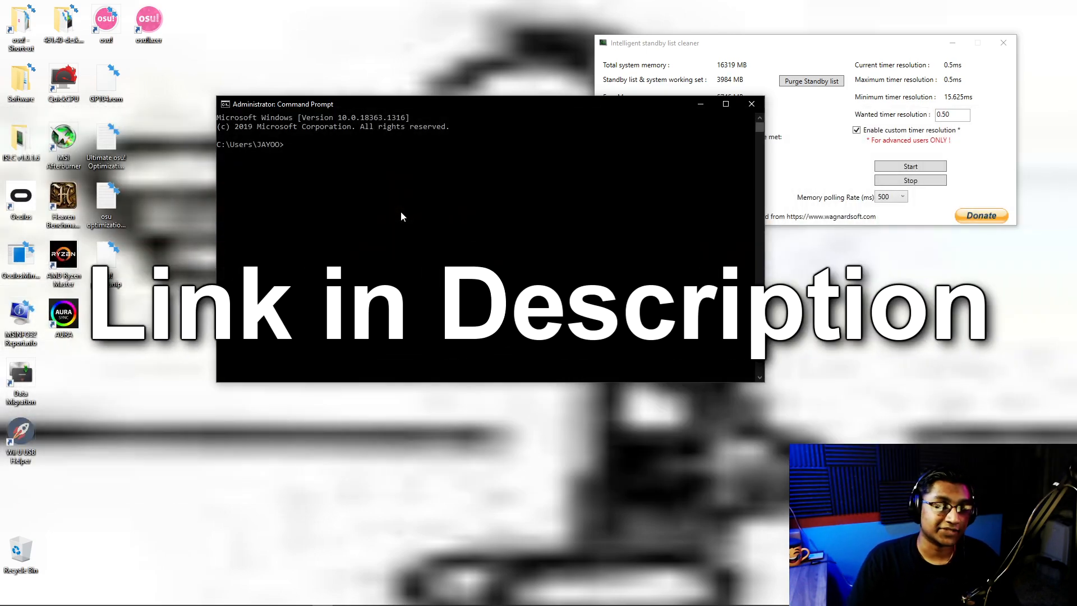
{"action": "type", "text": "bcdedit /set disabledynamictick yes"}
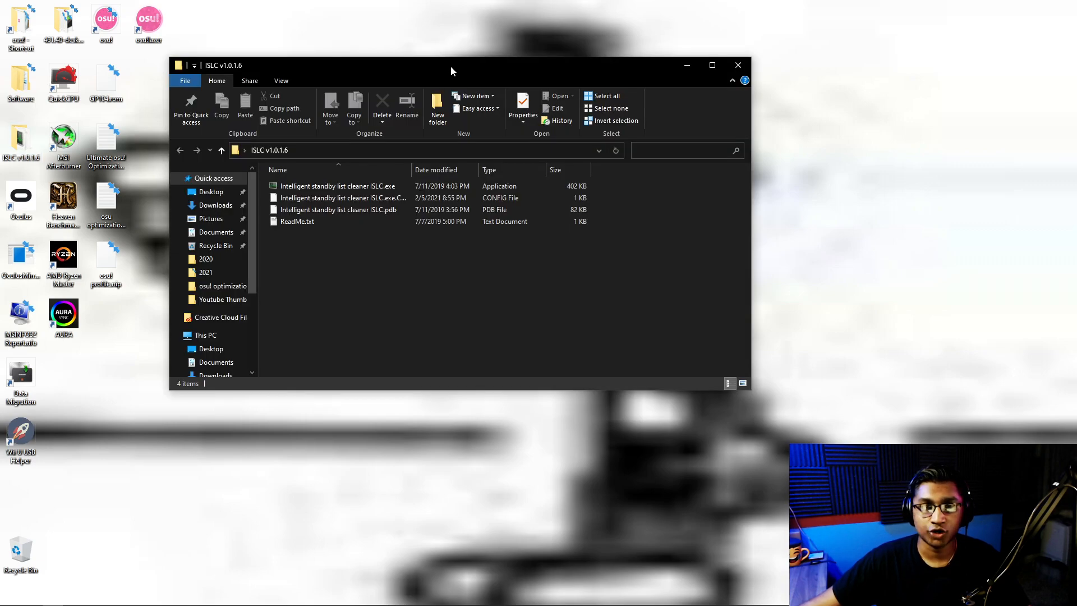
Launch Intelligent Standby List Cleaner (ISLC.exe) as administrator from its file's context menu
{"action": "right_click", "coordinate": [338, 186]}
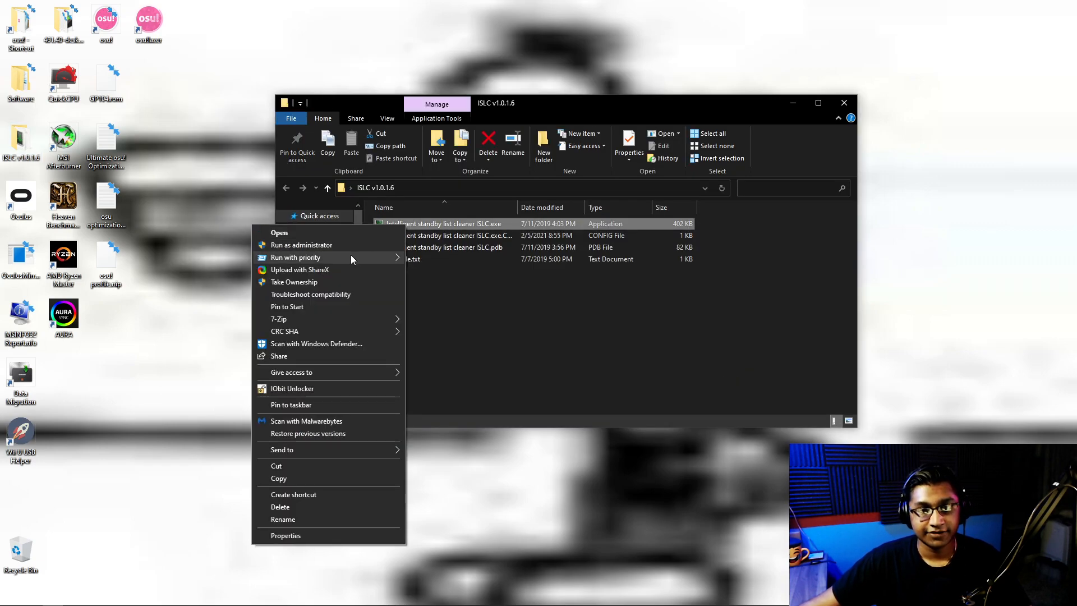
{"action": "left_click", "coordinate": [279, 233]}
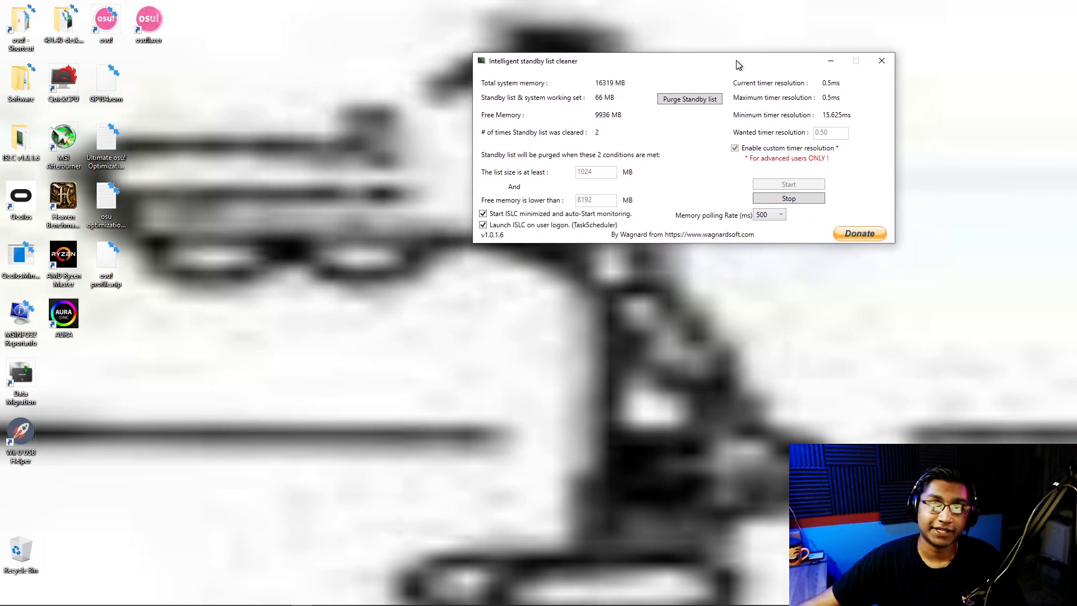